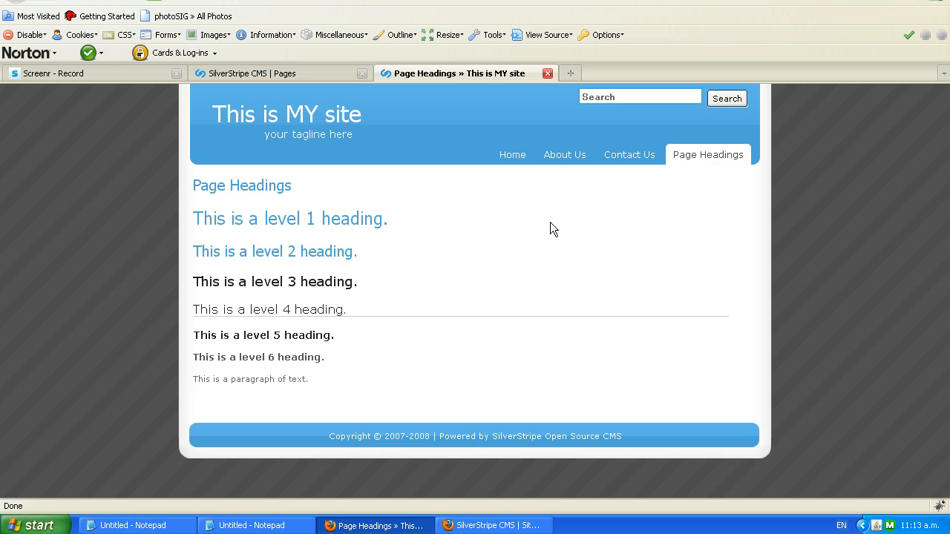
mouse_move(505, 255)
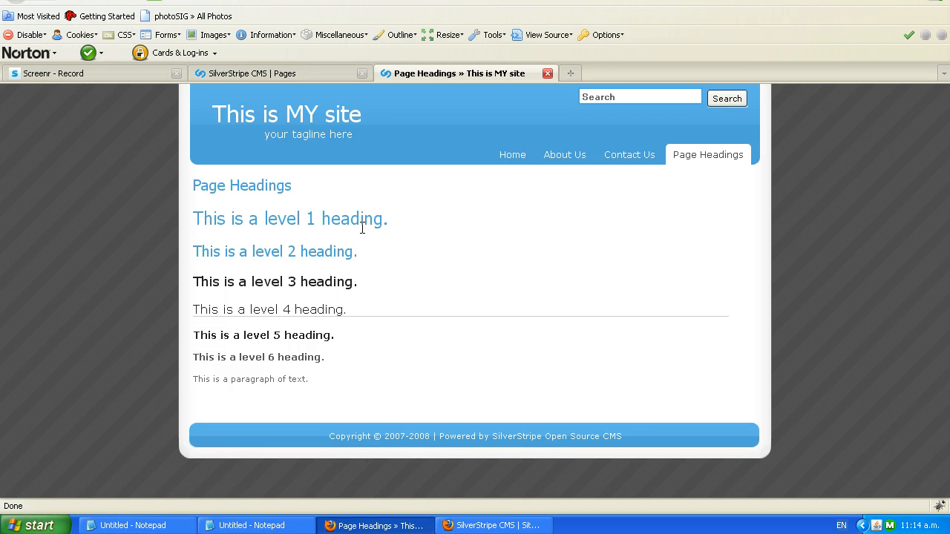
mouse_move(308, 332)
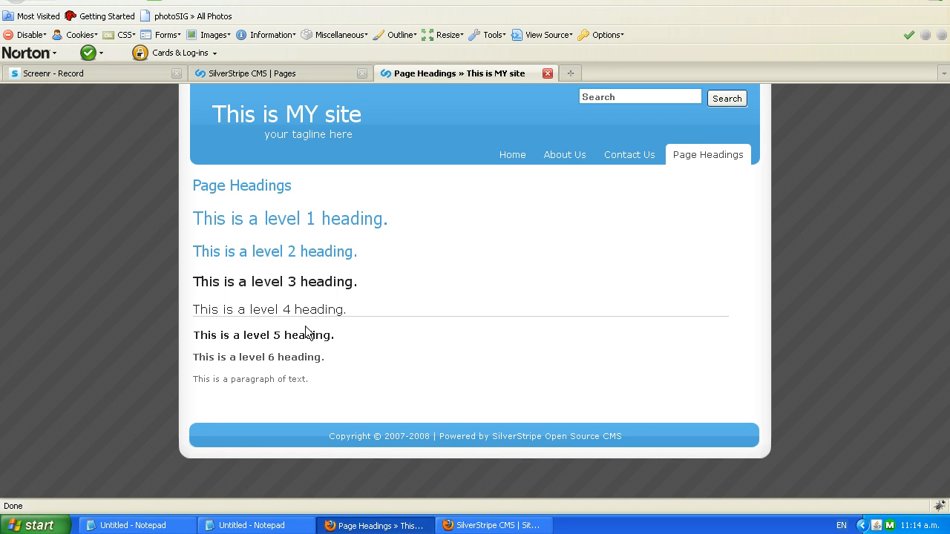
mouse_move(332, 278)
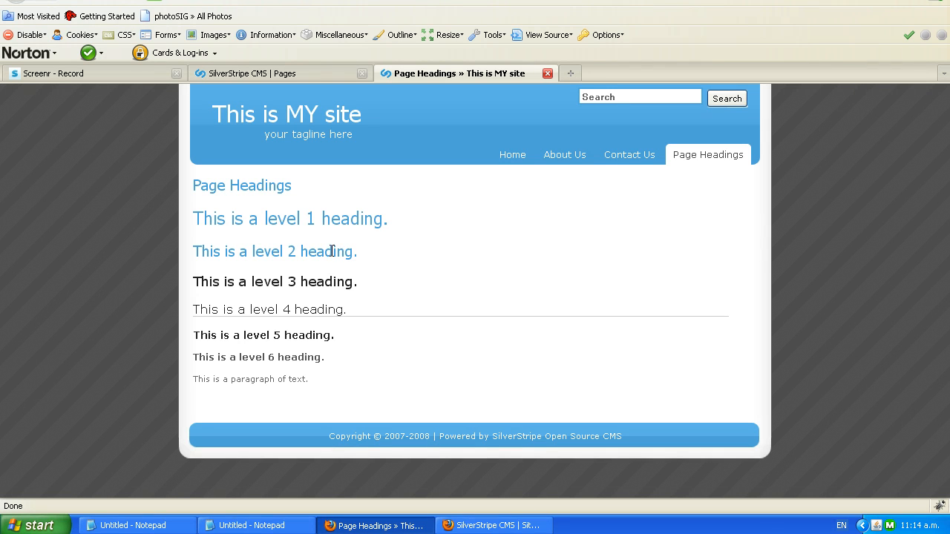
mouse_move(385, 273)
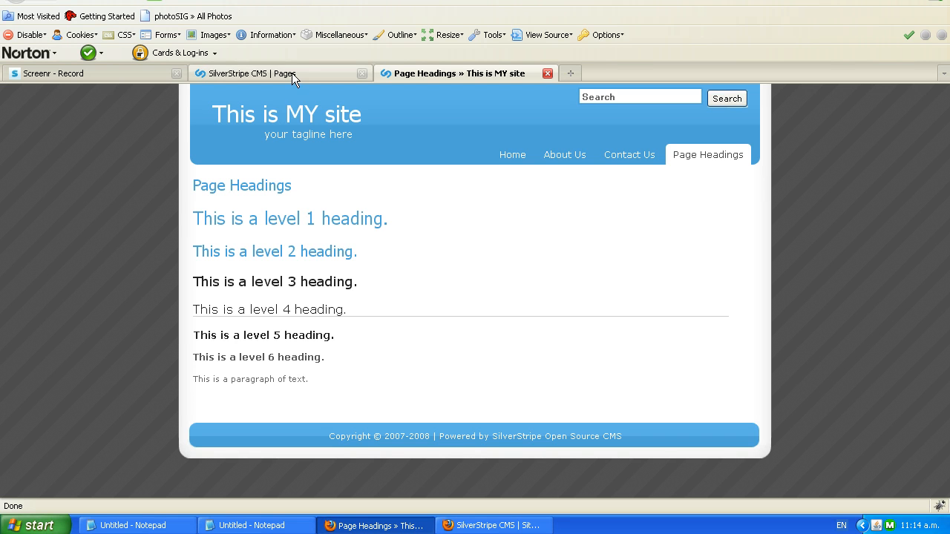
Step: Bring up the Page Headings content editor and expand it to fullscreen mode
click(256, 73)
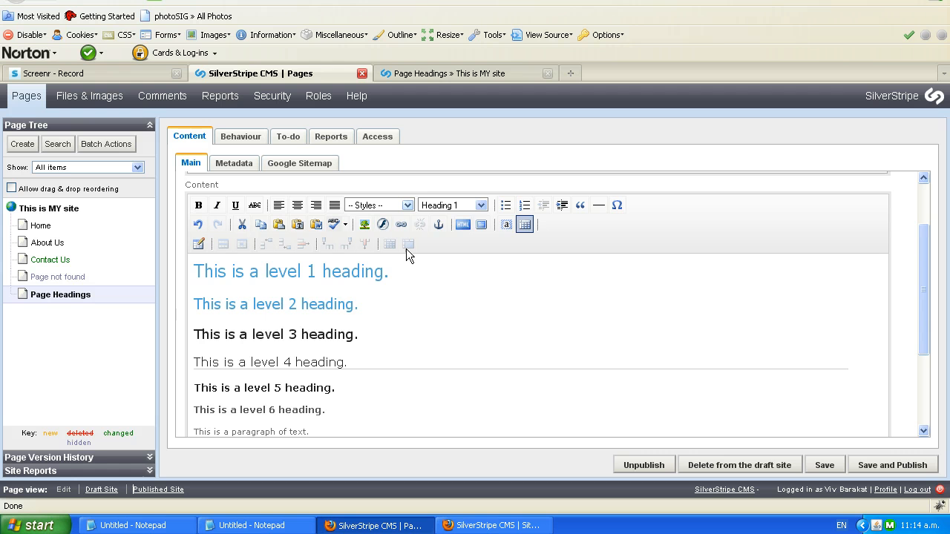
mouse_move(484, 255)
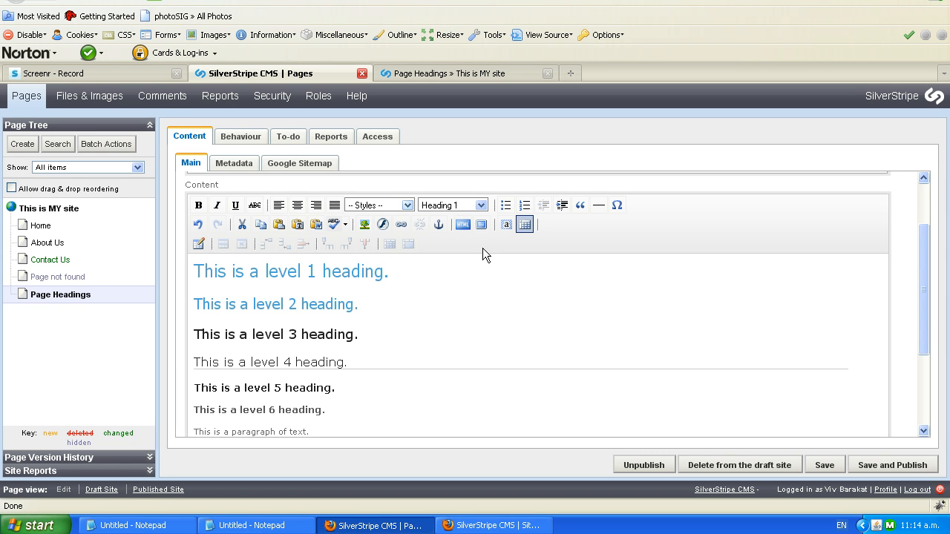
mouse_move(481, 224)
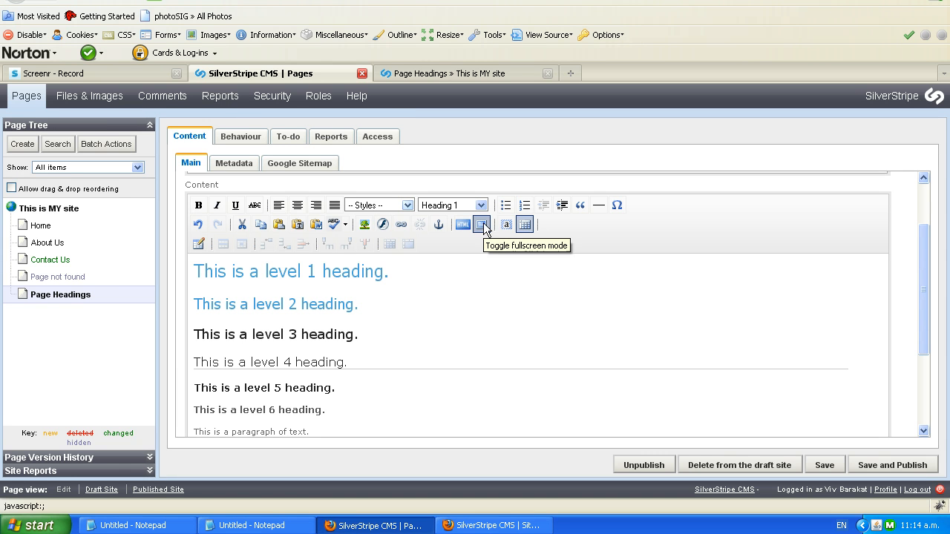
click(481, 224)
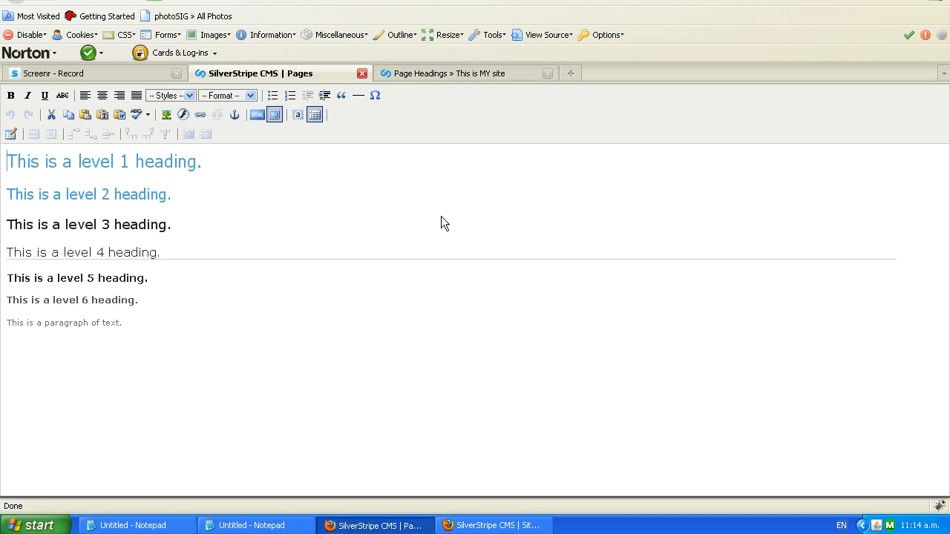
mouse_move(172, 326)
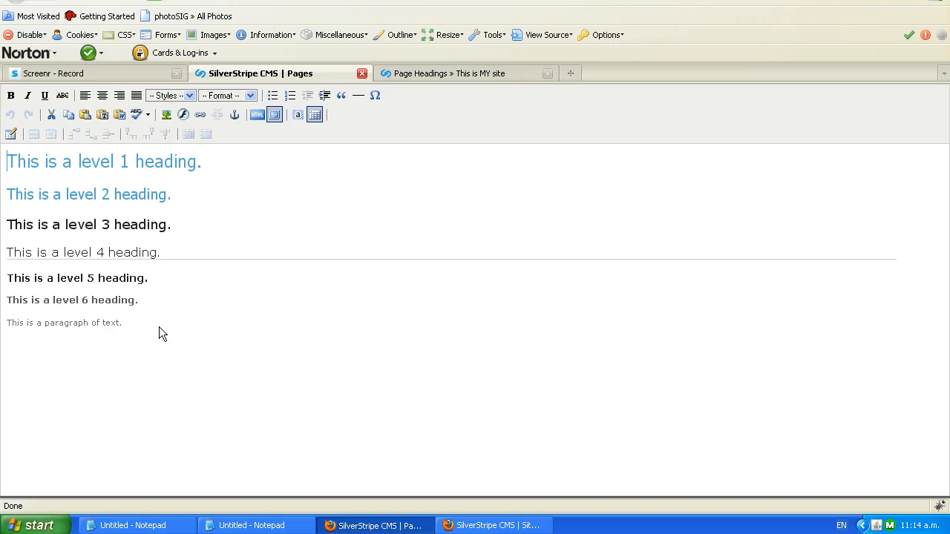
mouse_move(129, 330)
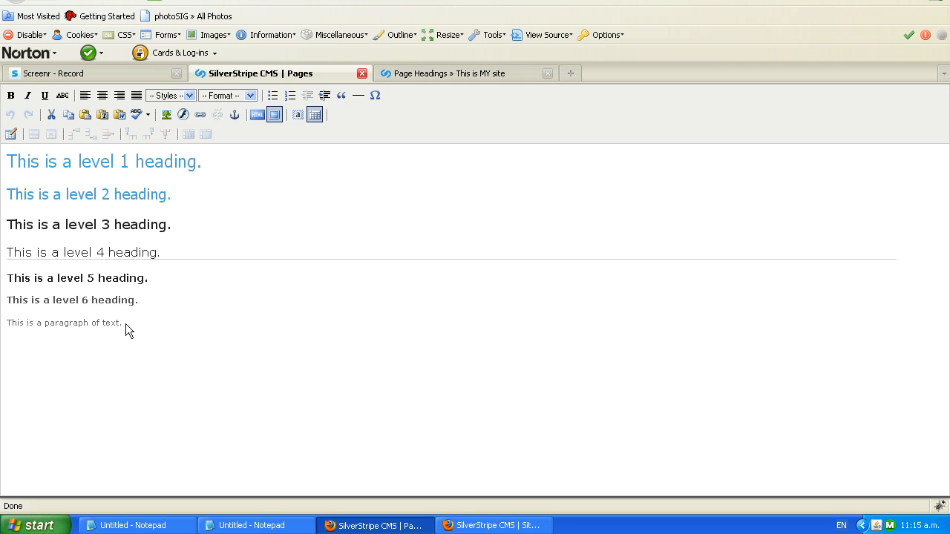
double_click(109, 322)
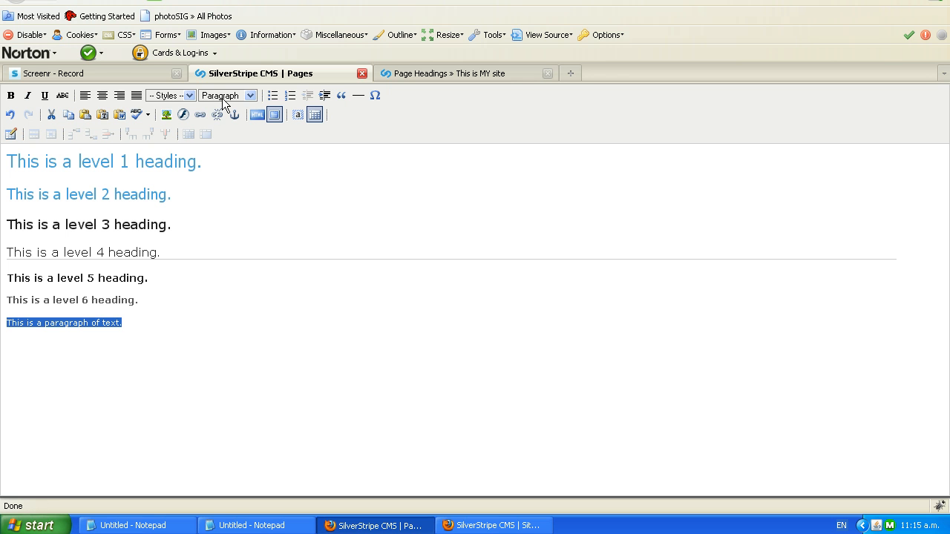
mouse_move(253, 102)
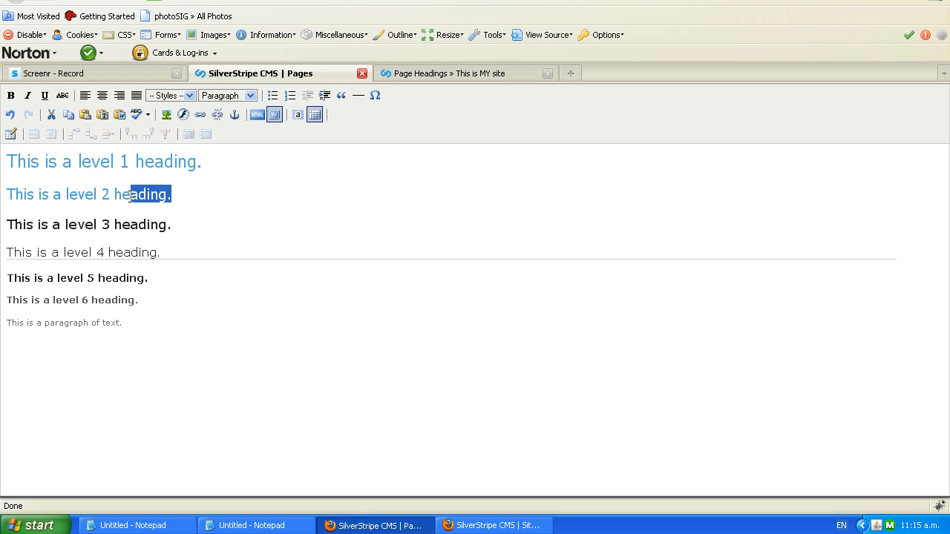
triple_click(89, 193)
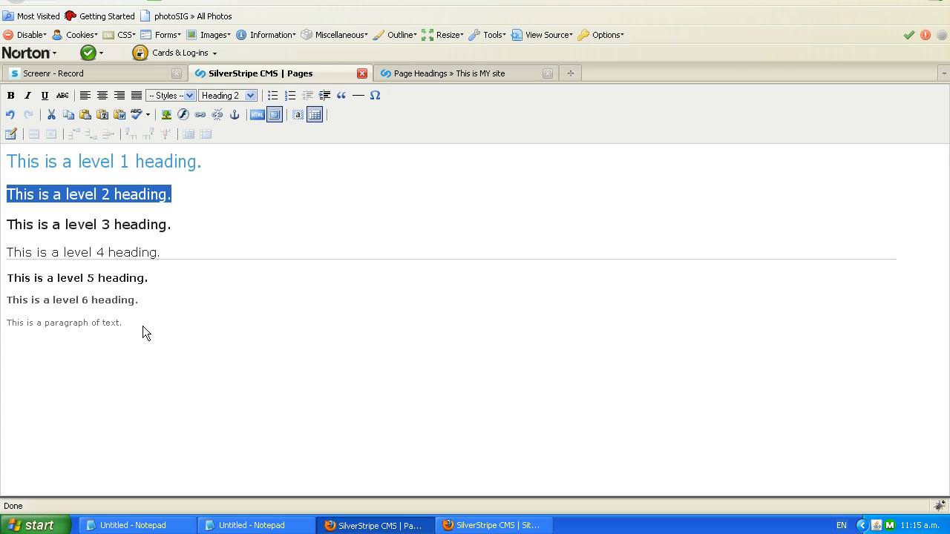
mouse_move(119, 324)
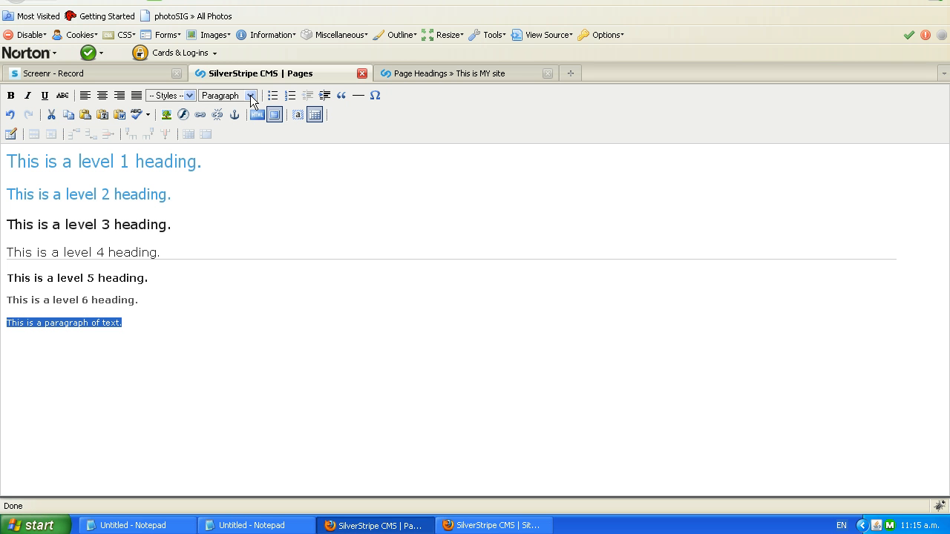
Step: Reformat 'This is a paragraph of text.' as Heading 4 via the Format dropdown
click(250, 95)
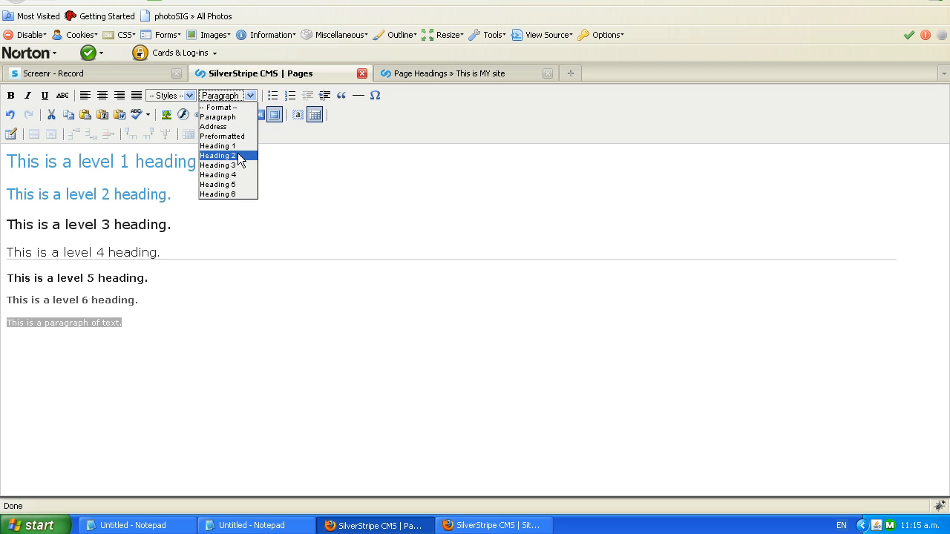
mouse_move(237, 177)
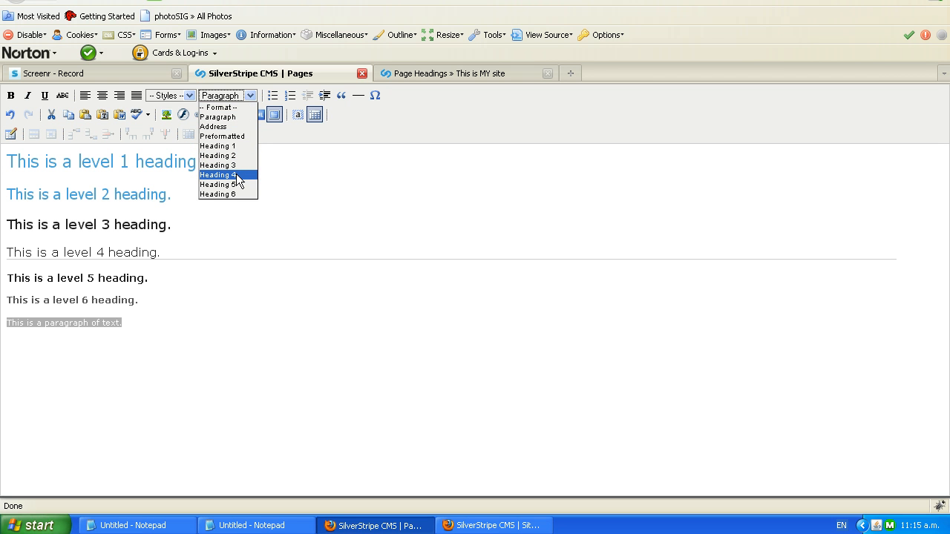
click(217, 174)
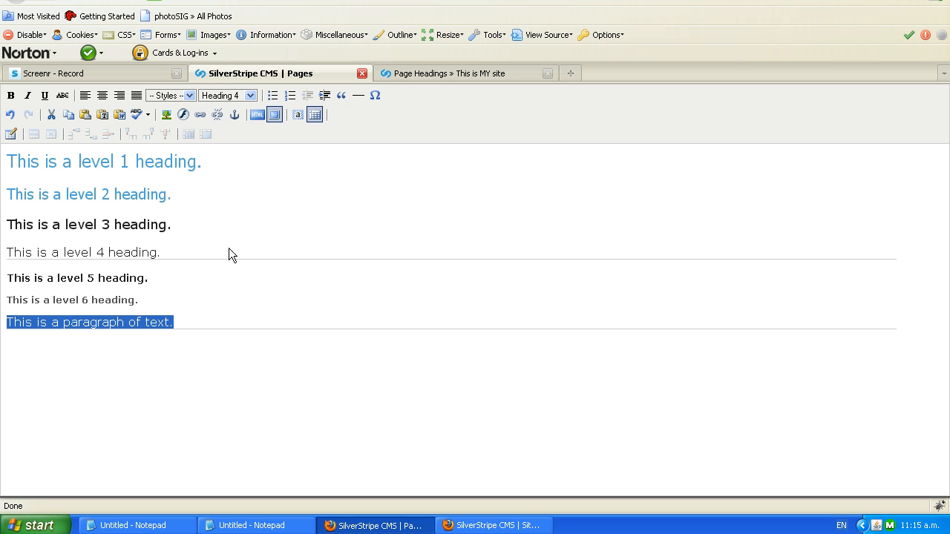
mouse_move(296, 327)
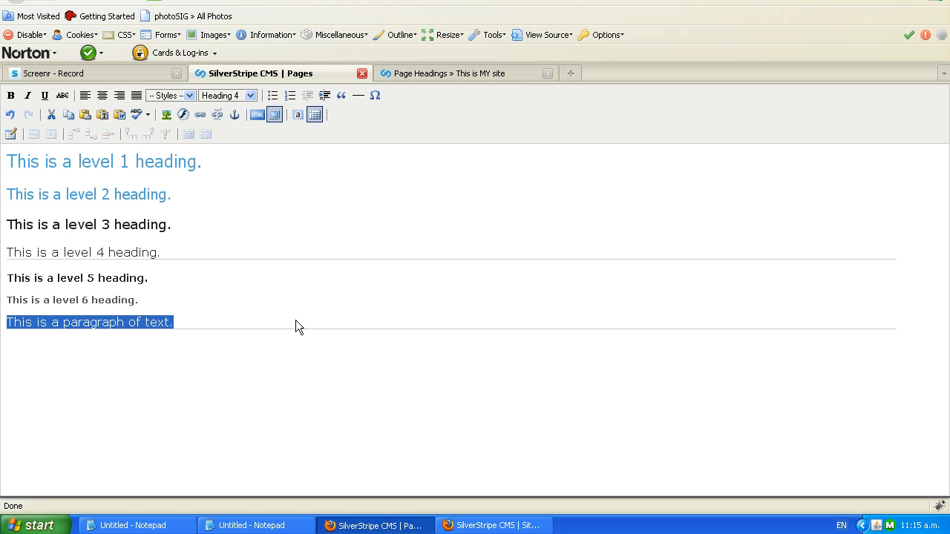
mouse_move(273, 311)
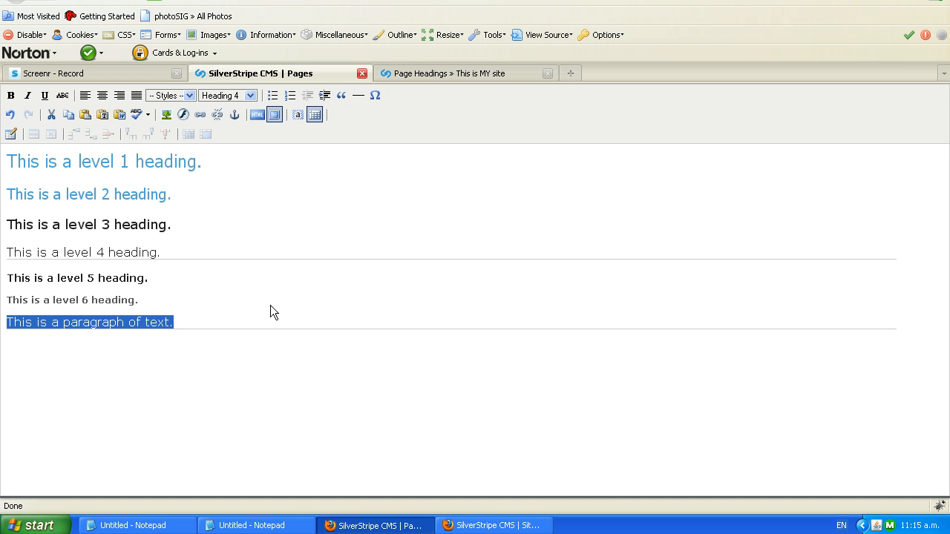
mouse_move(215, 185)
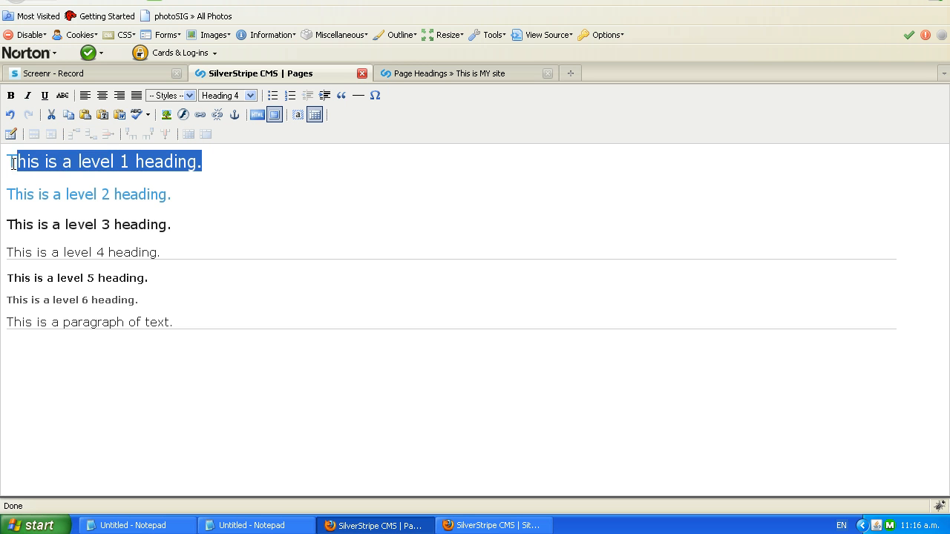
click(227, 95)
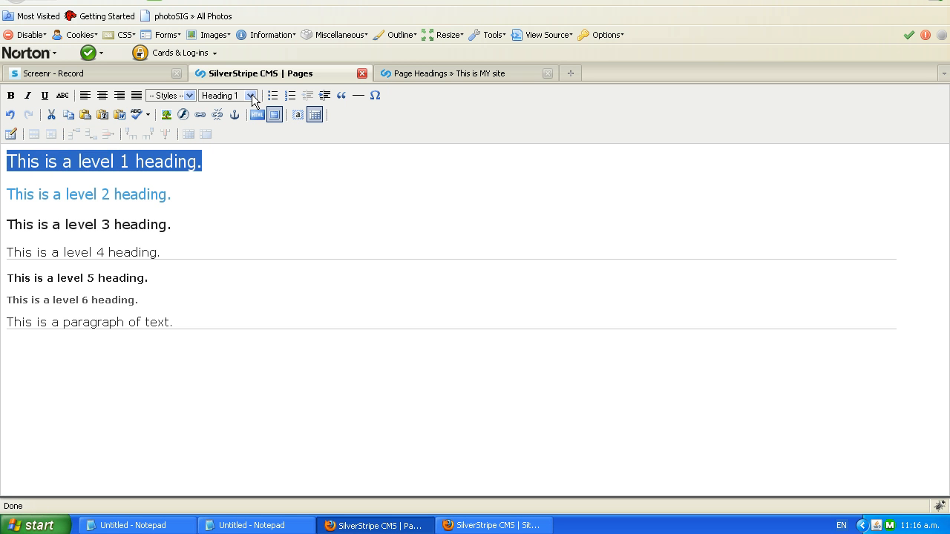
click(250, 95)
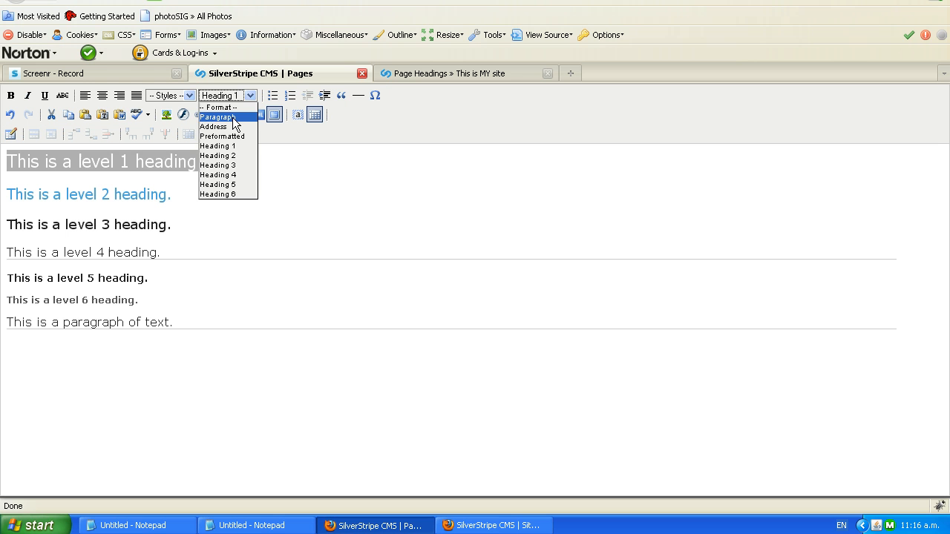
click(217, 117)
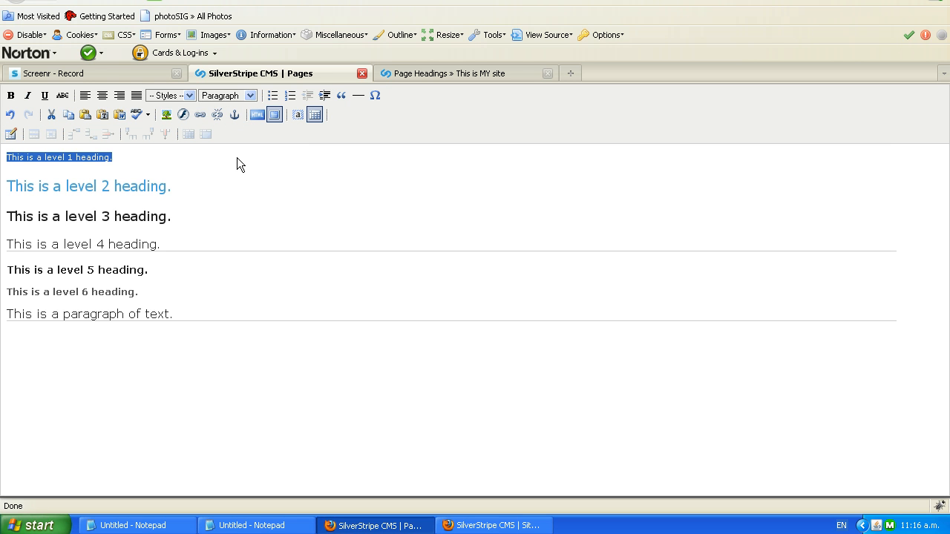
click(248, 95)
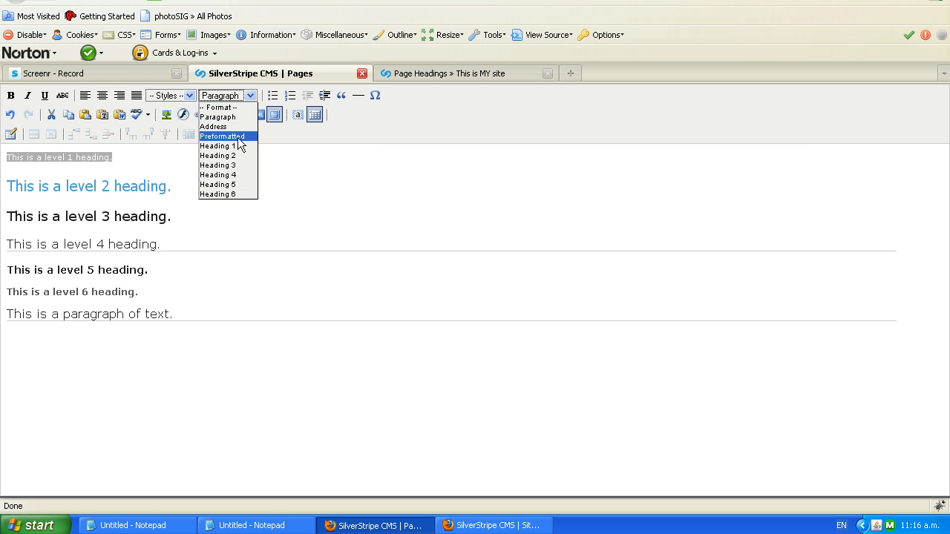
click(217, 146)
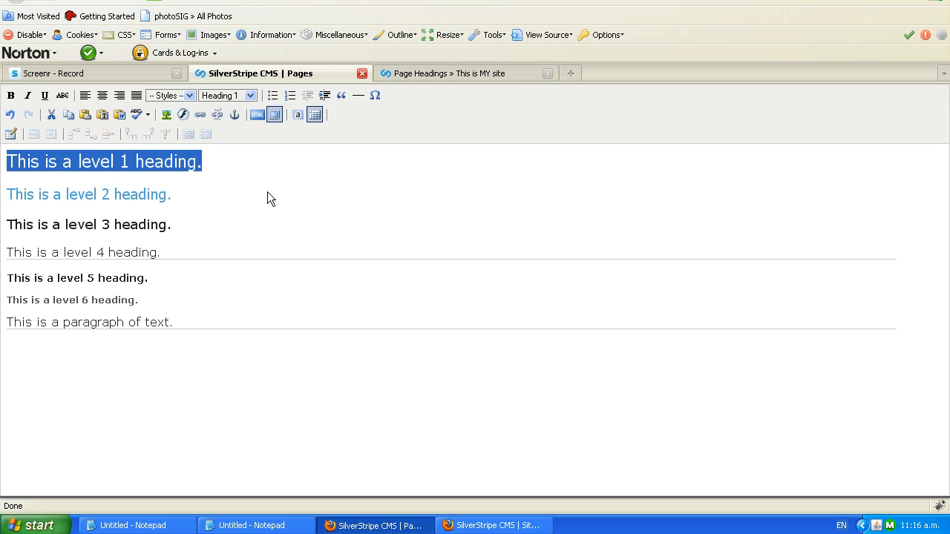